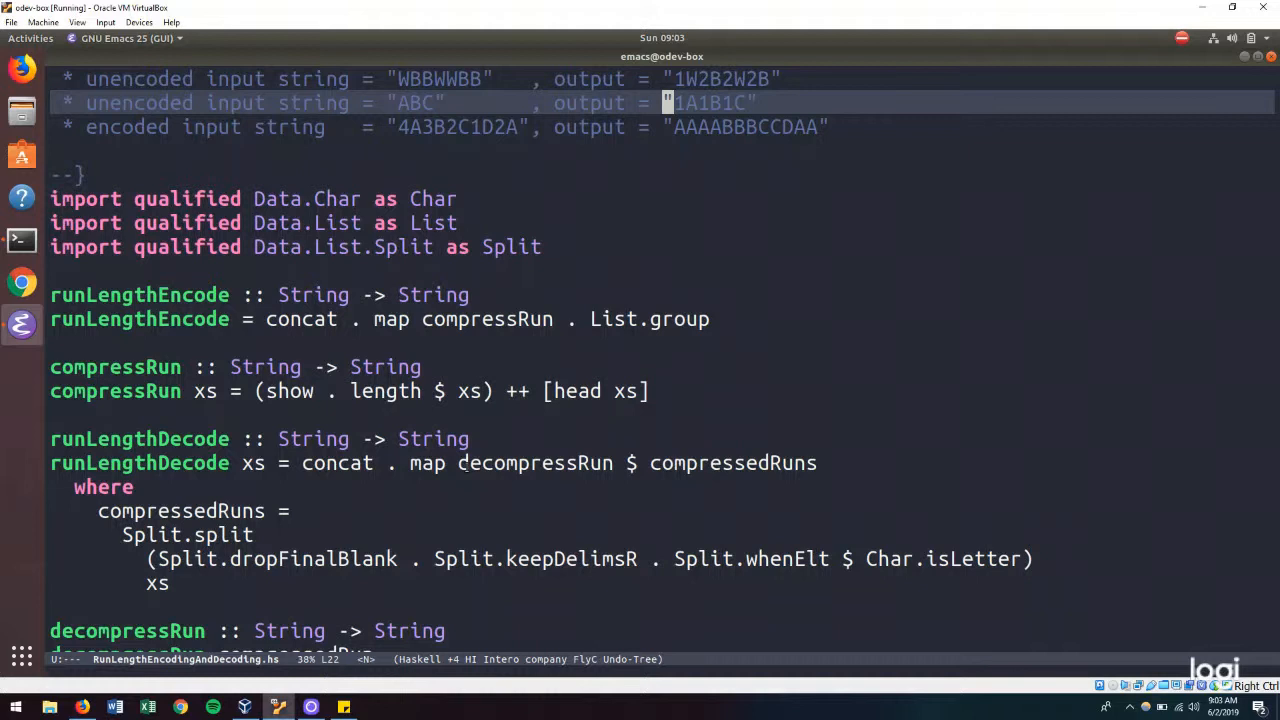
# Step: Load RunLengthEncodingAndDecoding.hs in GHCi and evaluate compressRun "A", getting "1A"
pyautogui.click(400, 367)
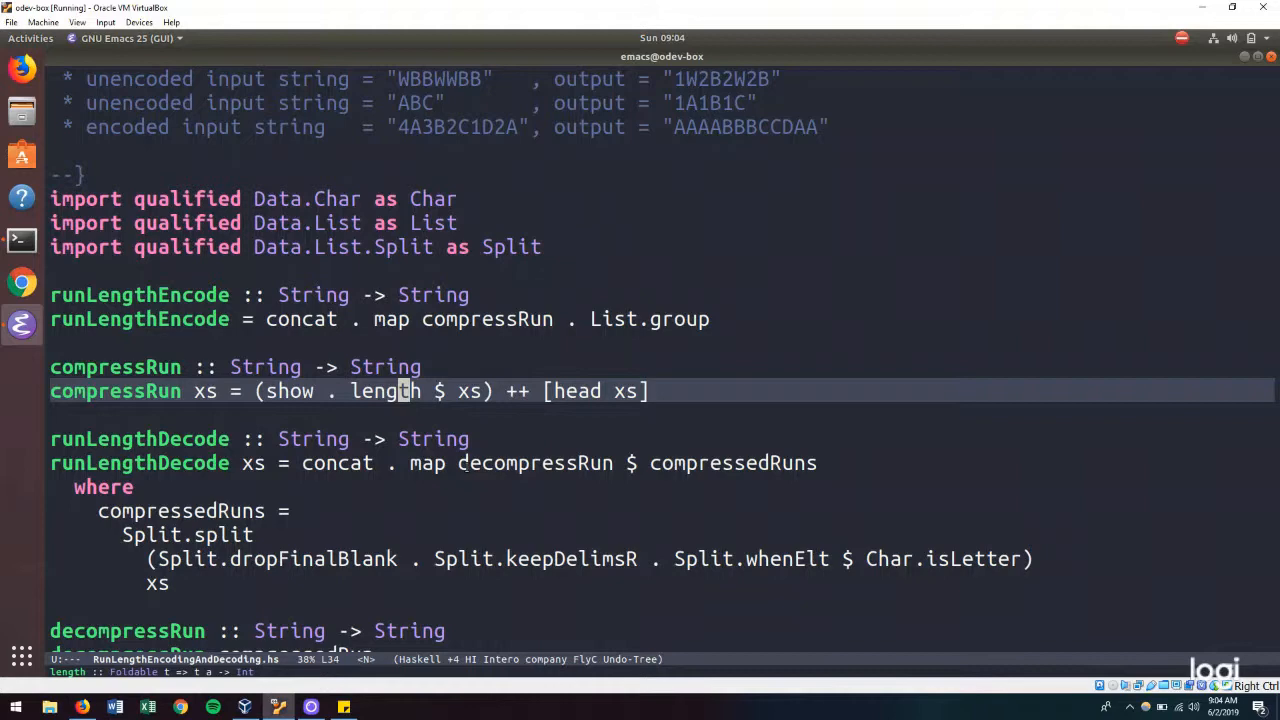
pyautogui.scroll(-3)
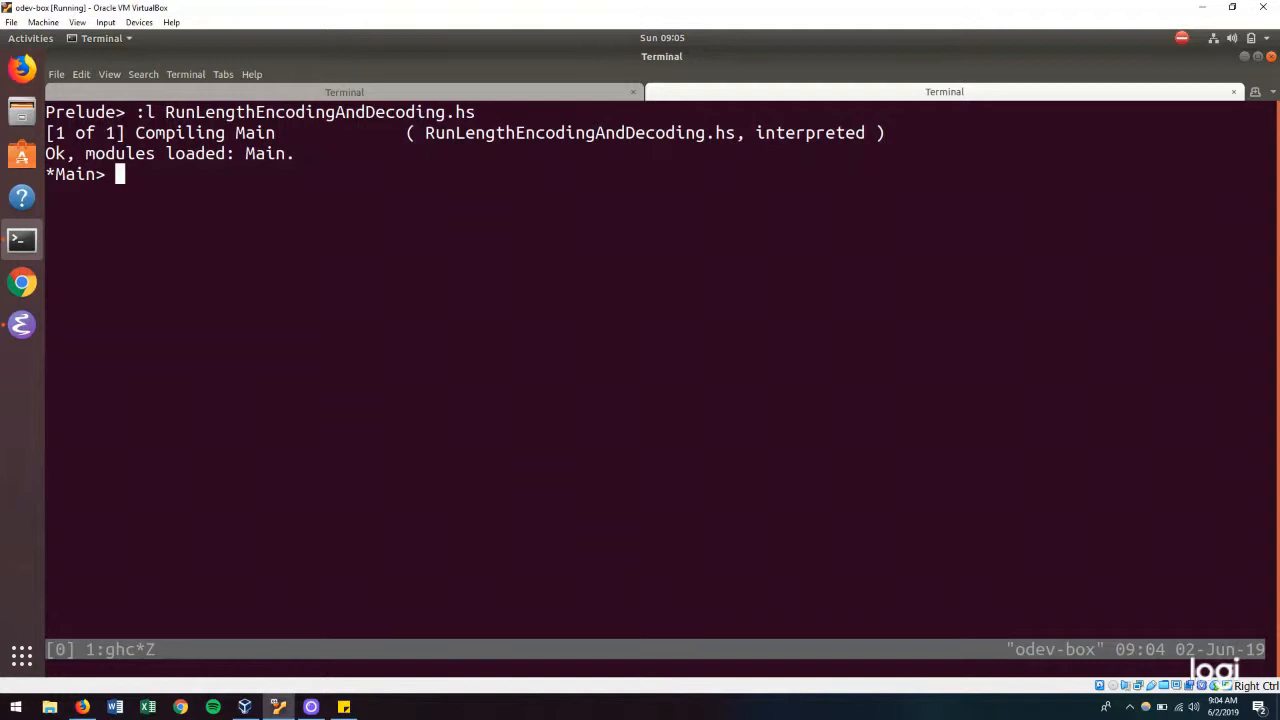
pyautogui.write('compressRun "A')
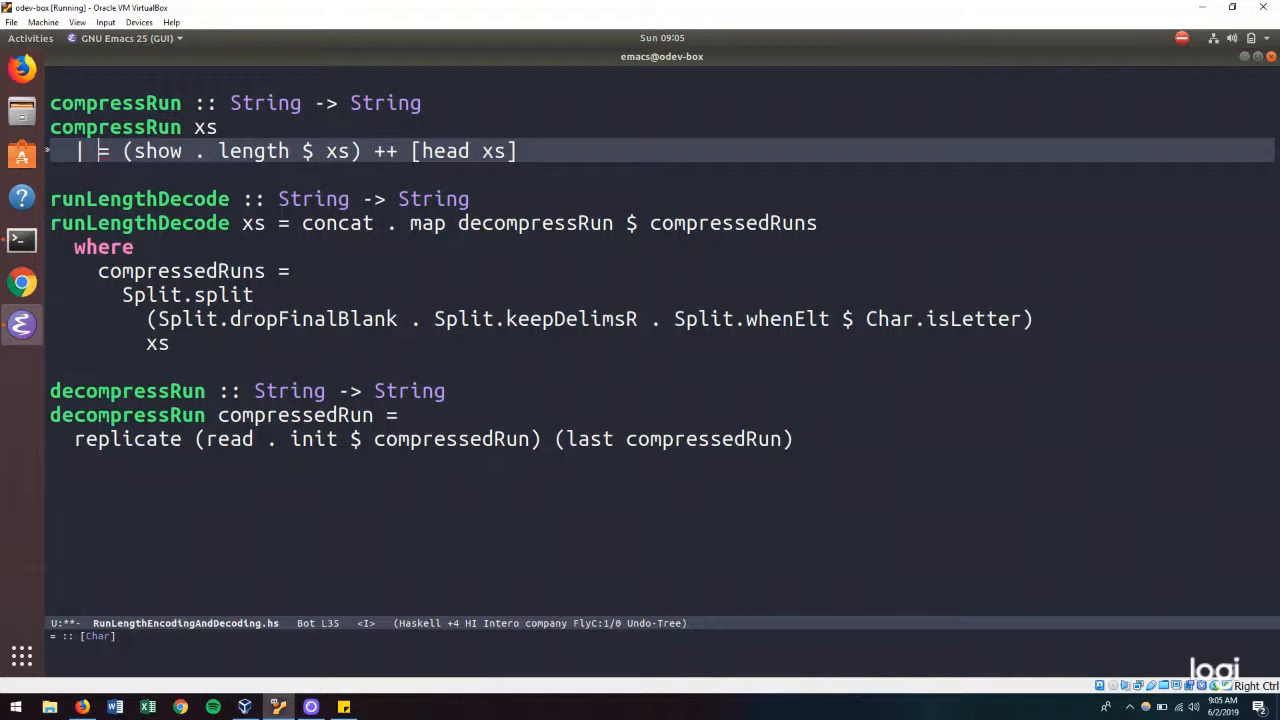
# Step: Guard compressRun with | length xs == 1 = xs, otherwise the count-prefixed run, and save
pyautogui.write('length xs == 1 = xs')
pyautogui.write(' otherwise     ')
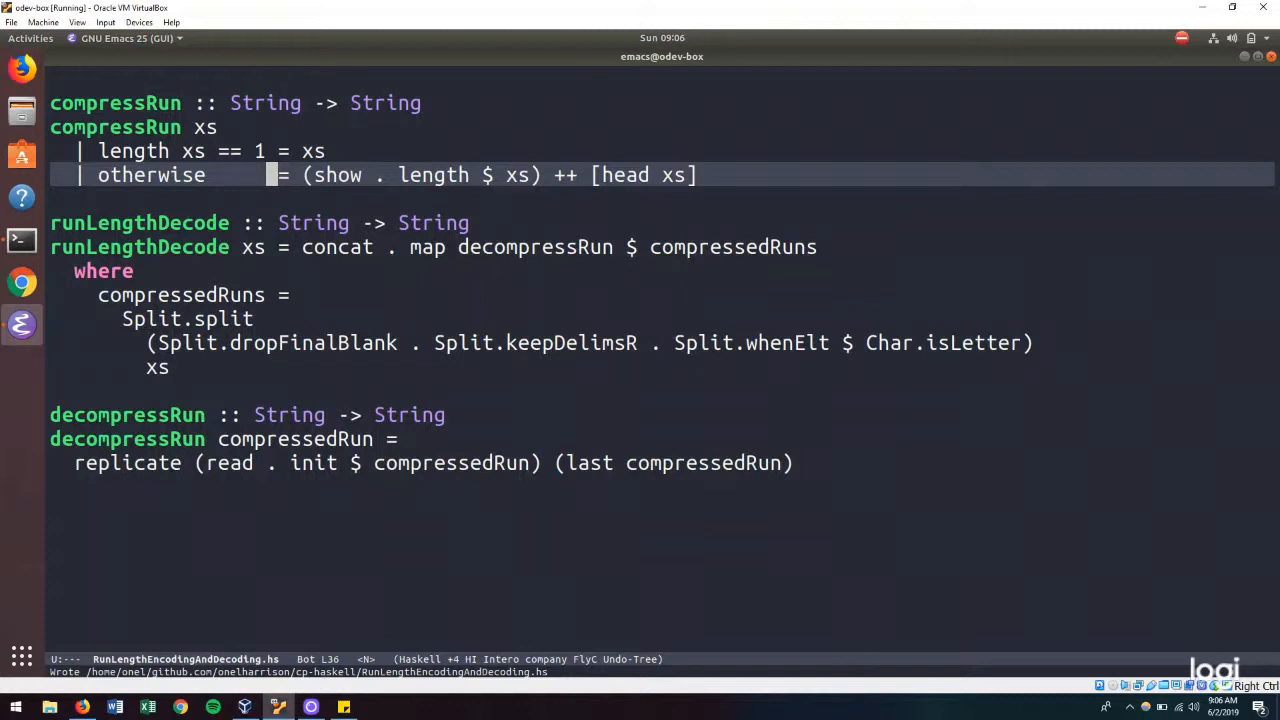
pyautogui.click(22, 239)
pyautogui.write('| length =')
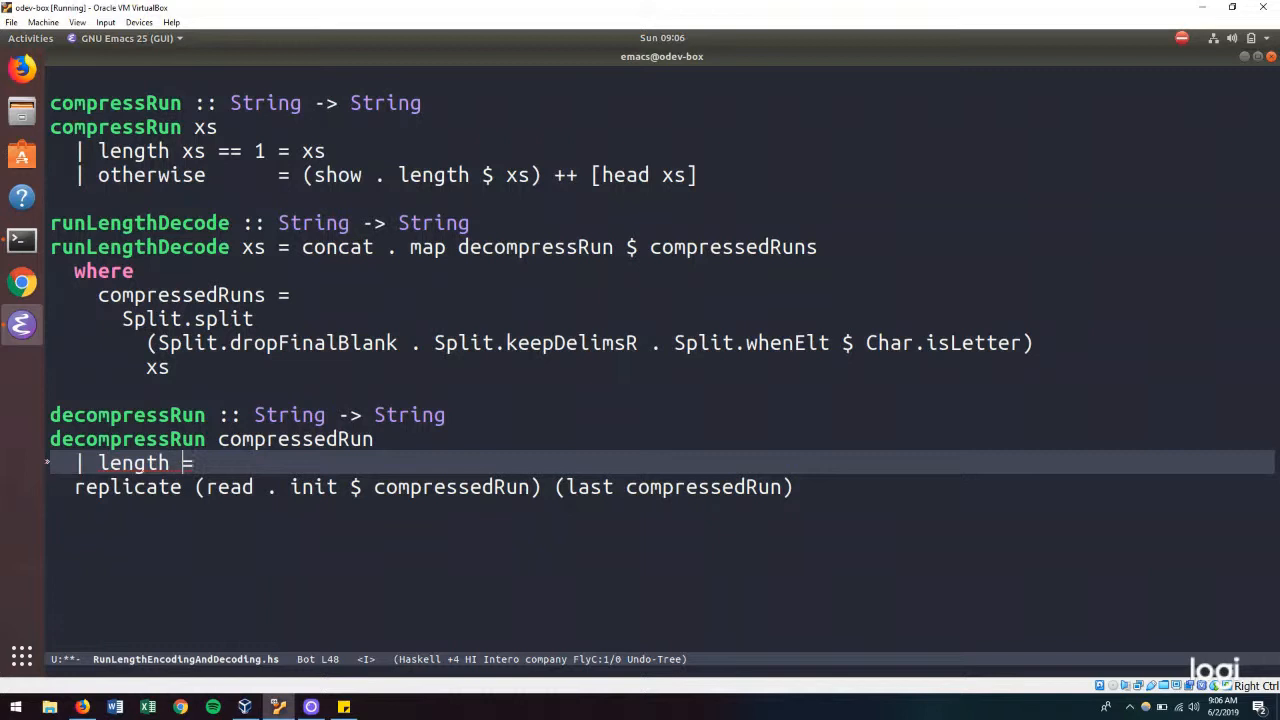
# Step: Add guard | length compressedRun == 1 = compressedRun to decompressRun
pyautogui.write('compressedRun == =')
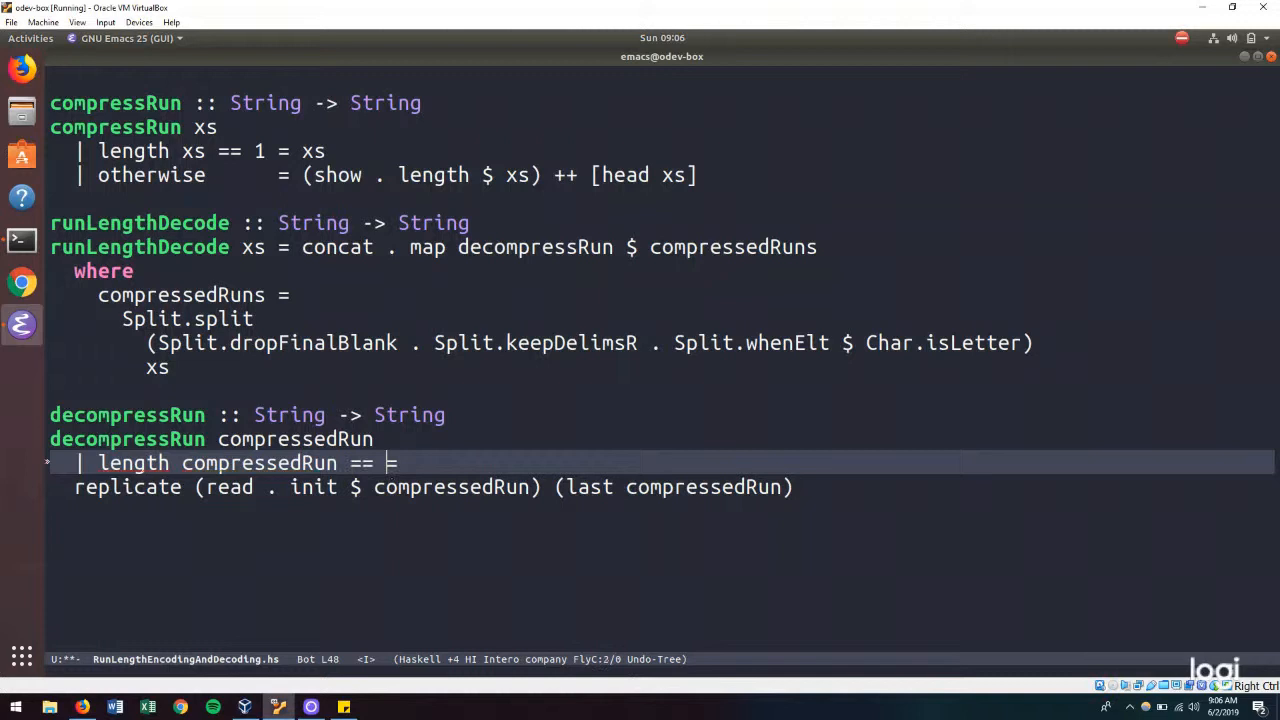
pyautogui.write('1 = compressedRU')
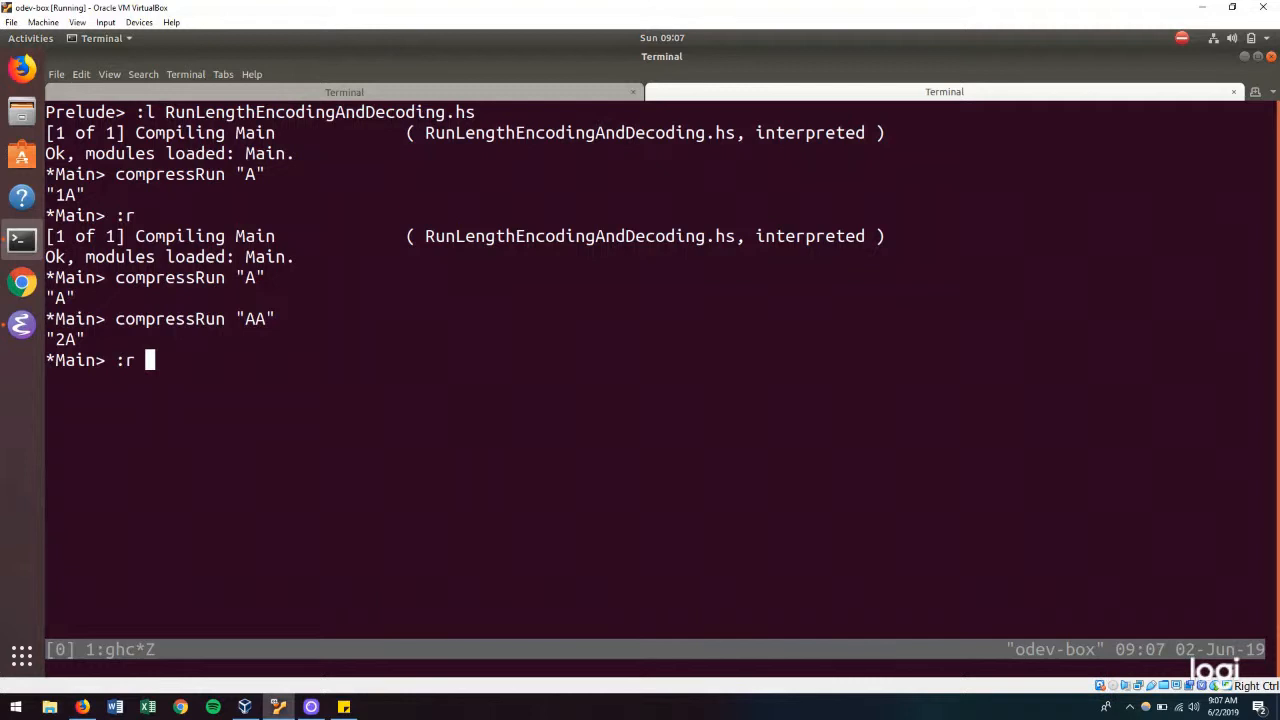
# Step: Reload the module and evaluate decompressRun "A", which returns "A"
pyautogui.write('decompressRun "A')
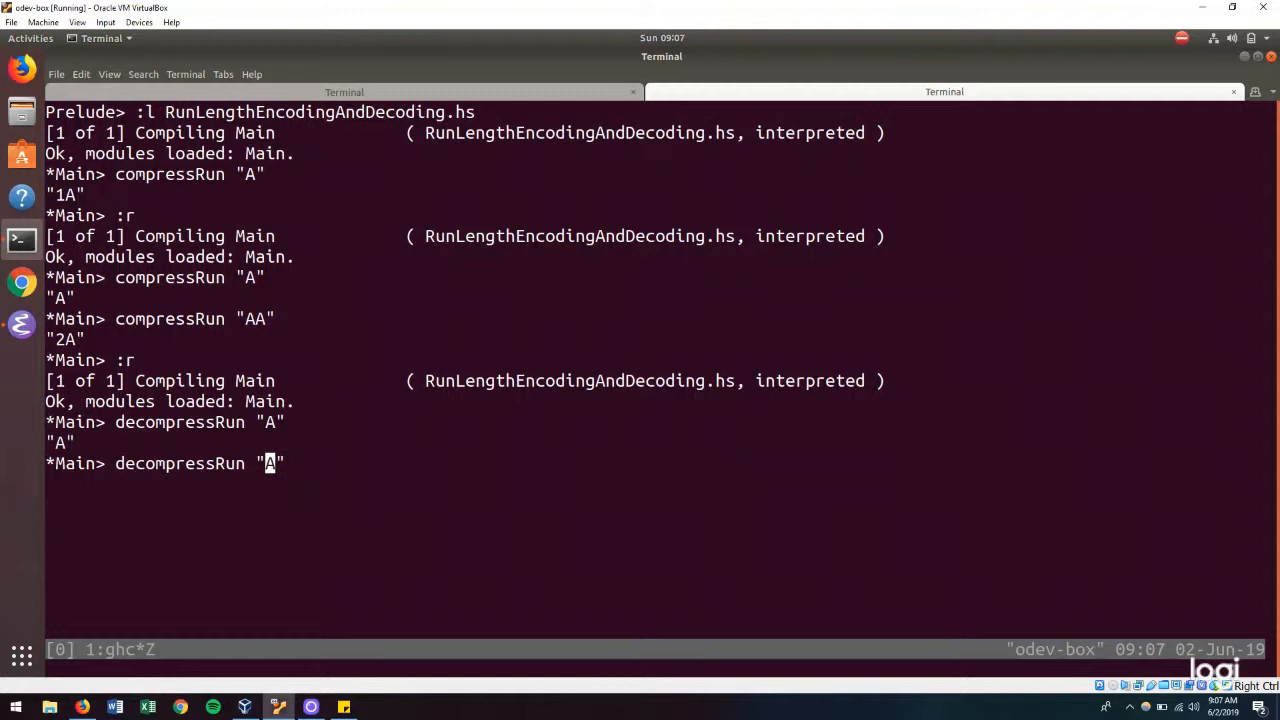
pyautogui.write('2')
pyautogui.press('Return')
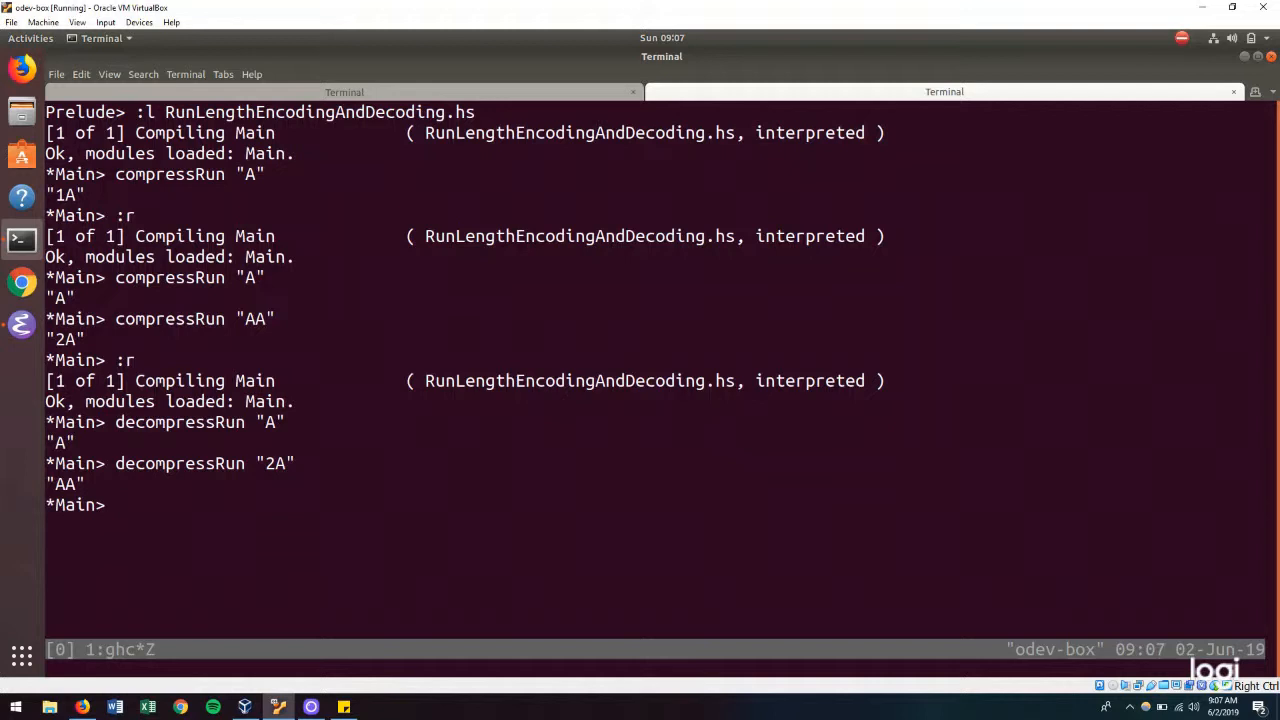
# Step: Check runLengthEncode "ABC" gives "ABC" and its decode round trip returns "ABC"
pyautogui.write('runLengthEncode')
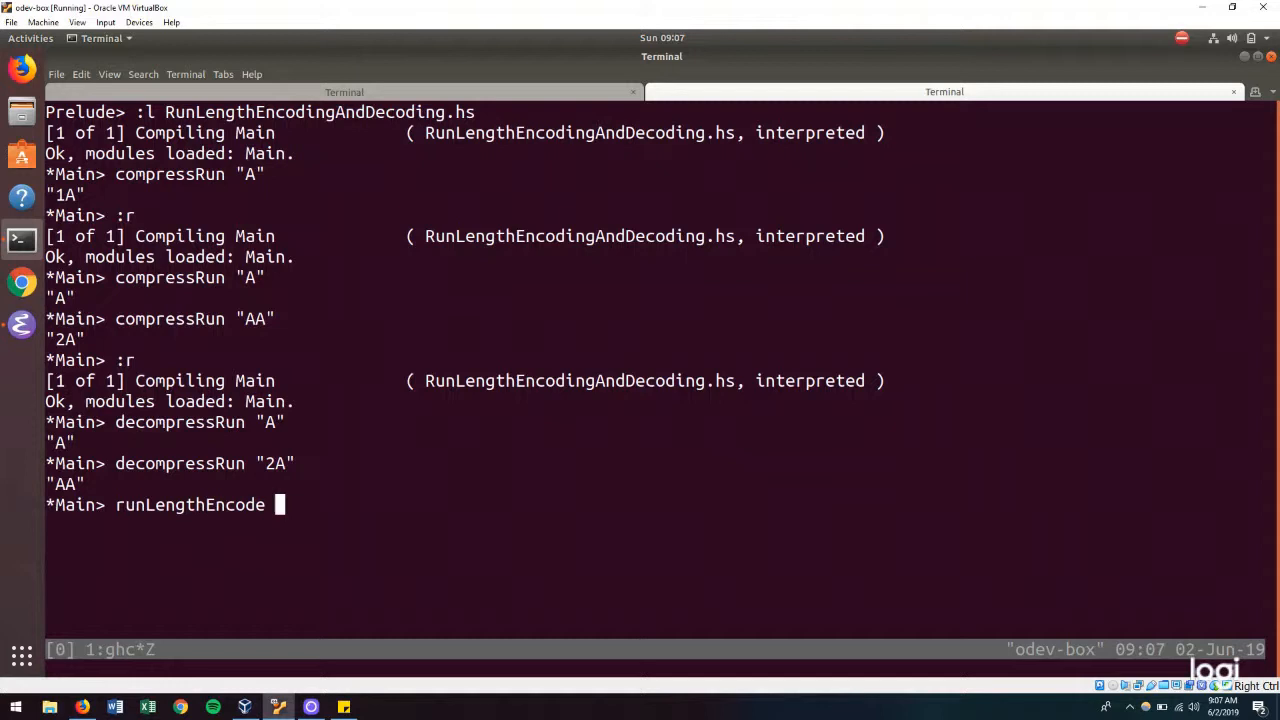
pyautogui.write('"ABC"')
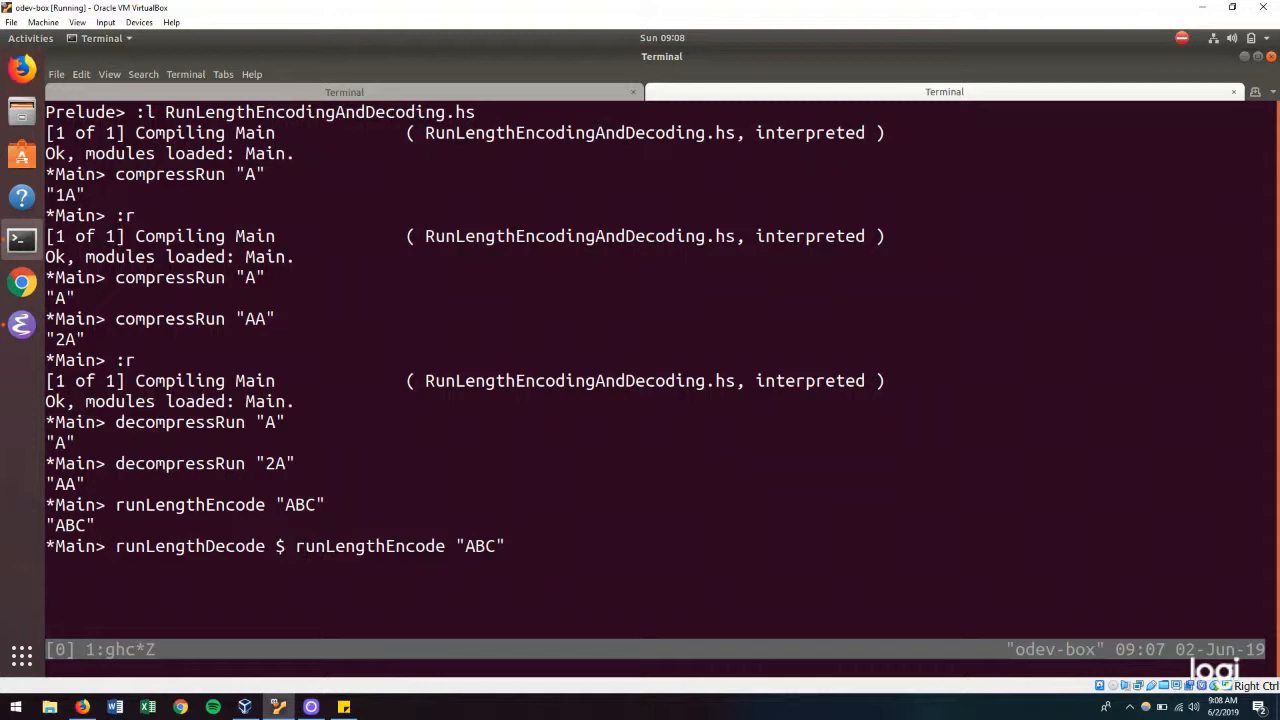
pyautogui.press('Tab')
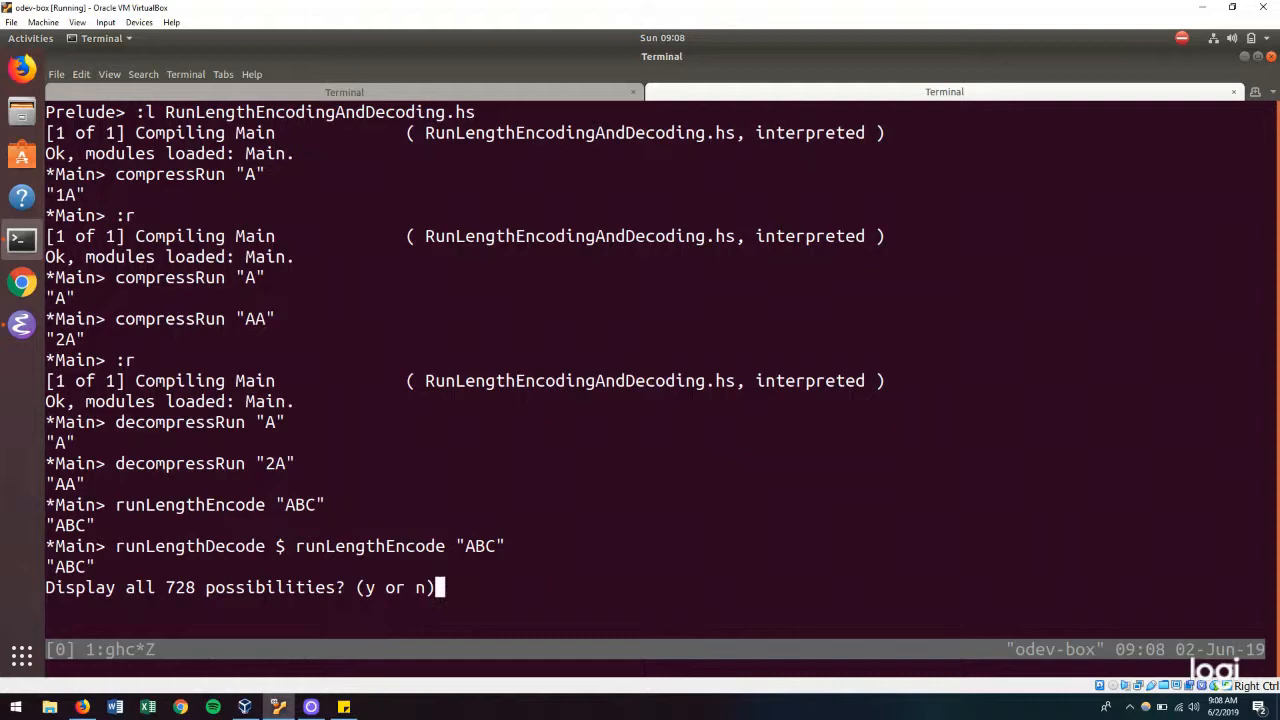